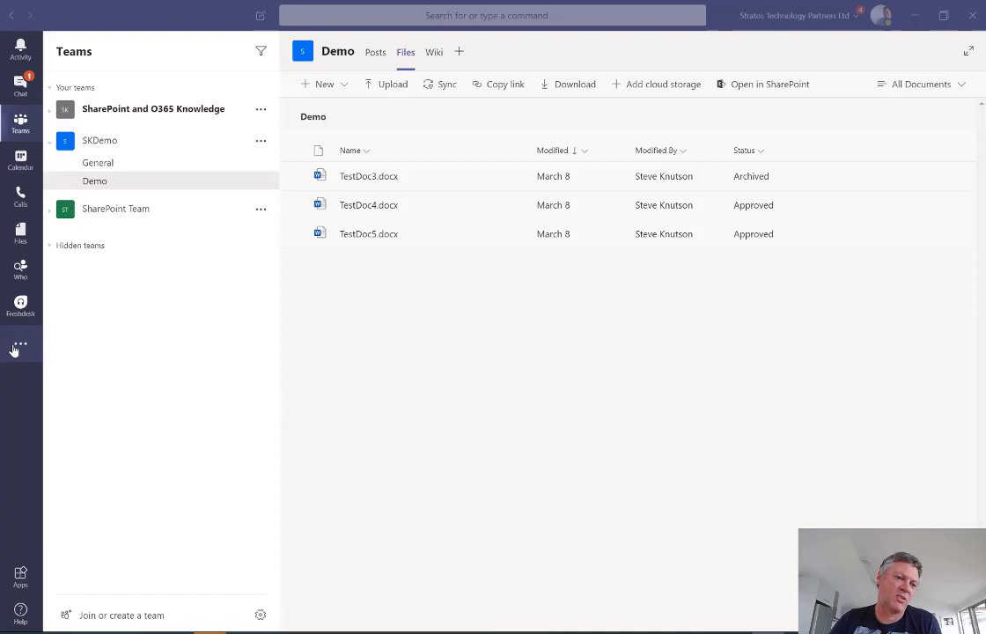
mouse_move(19, 346)
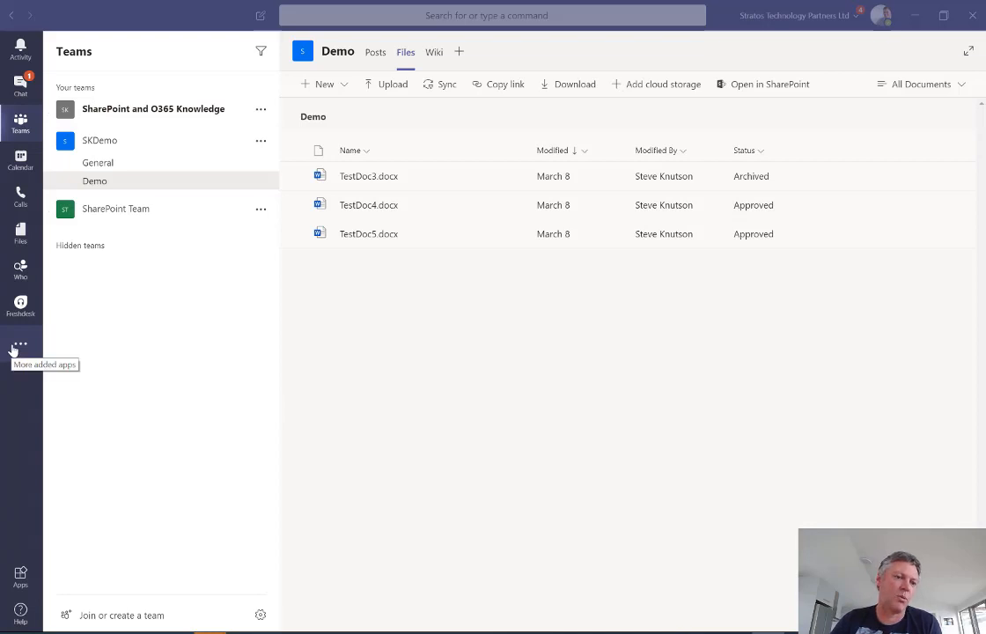
Open the Who app and query who knows about powershell
click(19, 346)
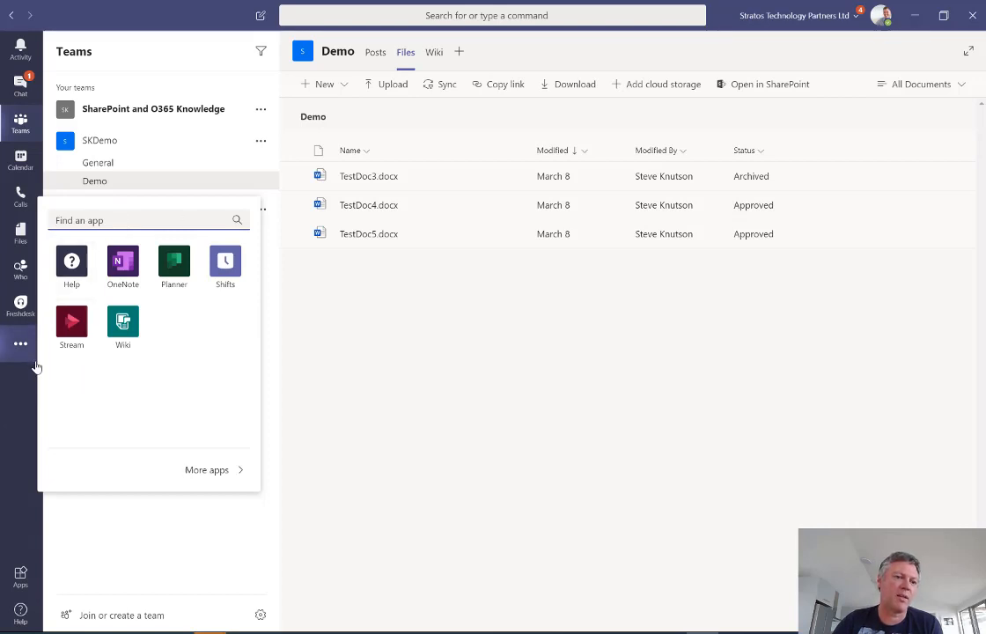
mouse_move(200, 337)
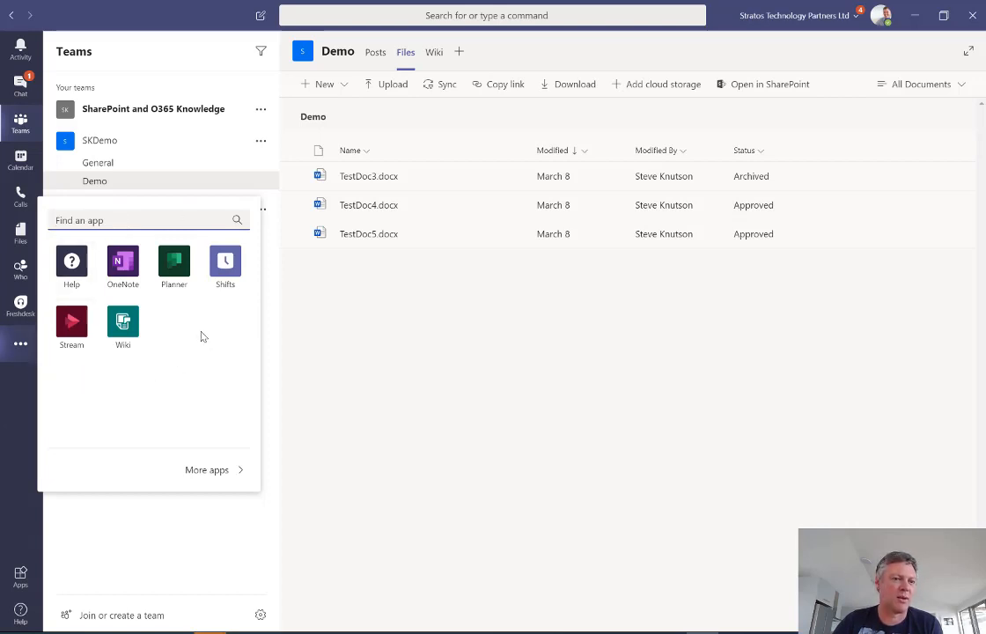
mouse_move(184, 340)
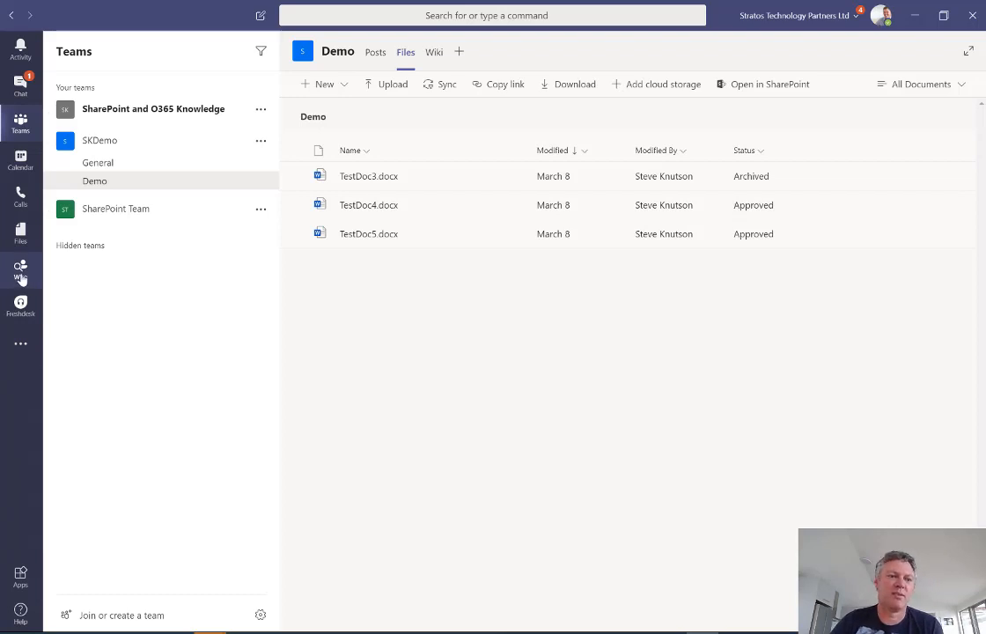
click(20, 271)
text(who)
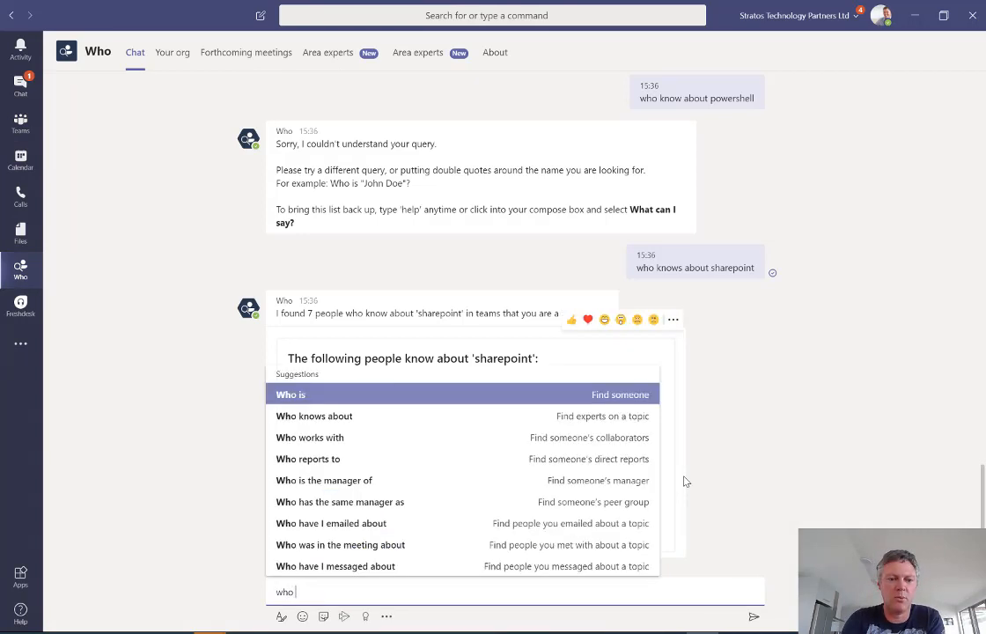
click(315, 416)
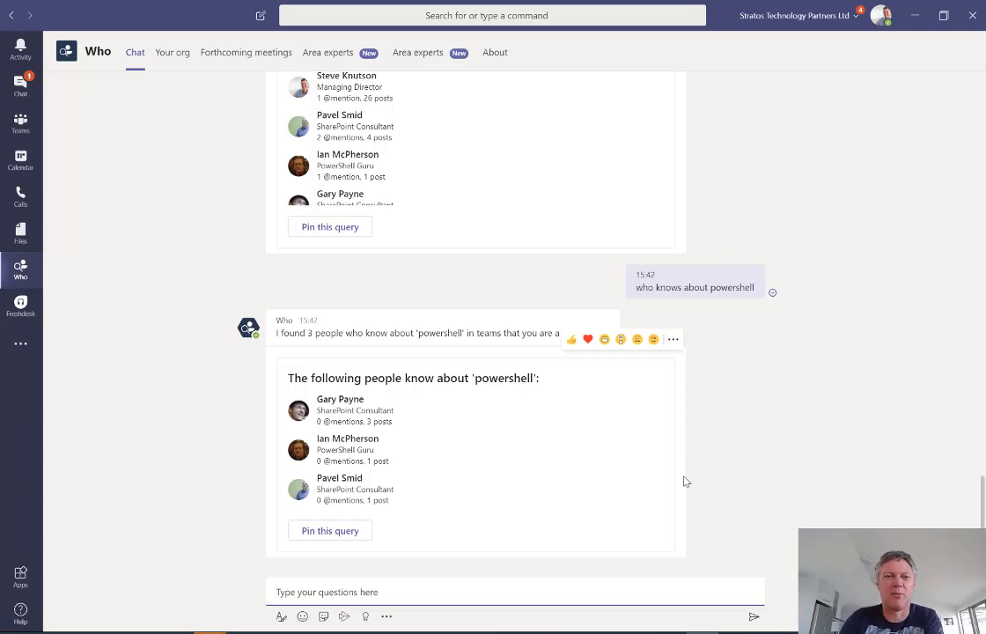
mouse_move(606, 451)
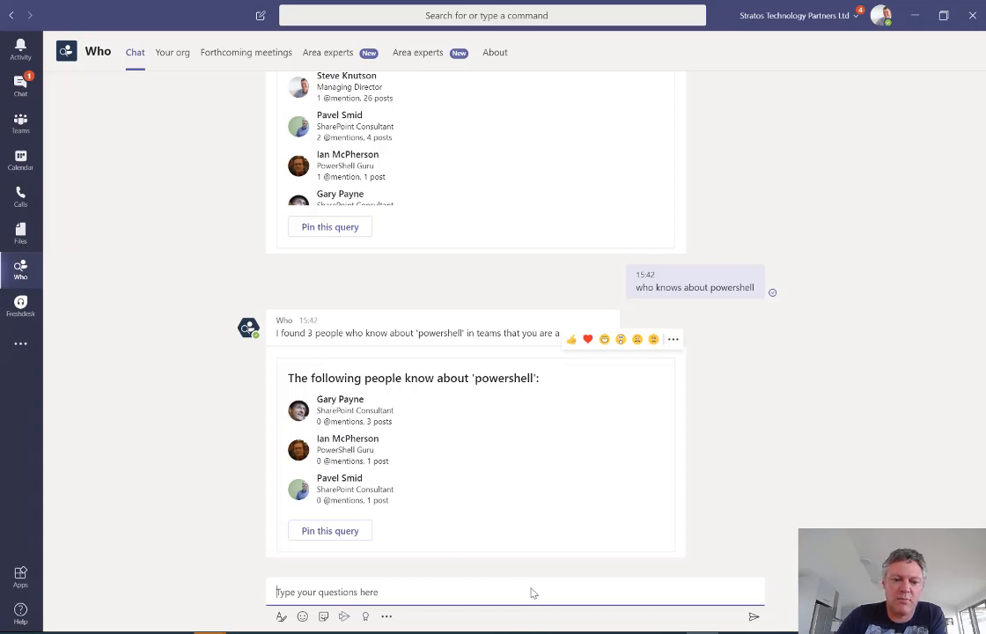
Ask Who whom you messaged about crm, then about sharepoint, and scroll the results
text(who)
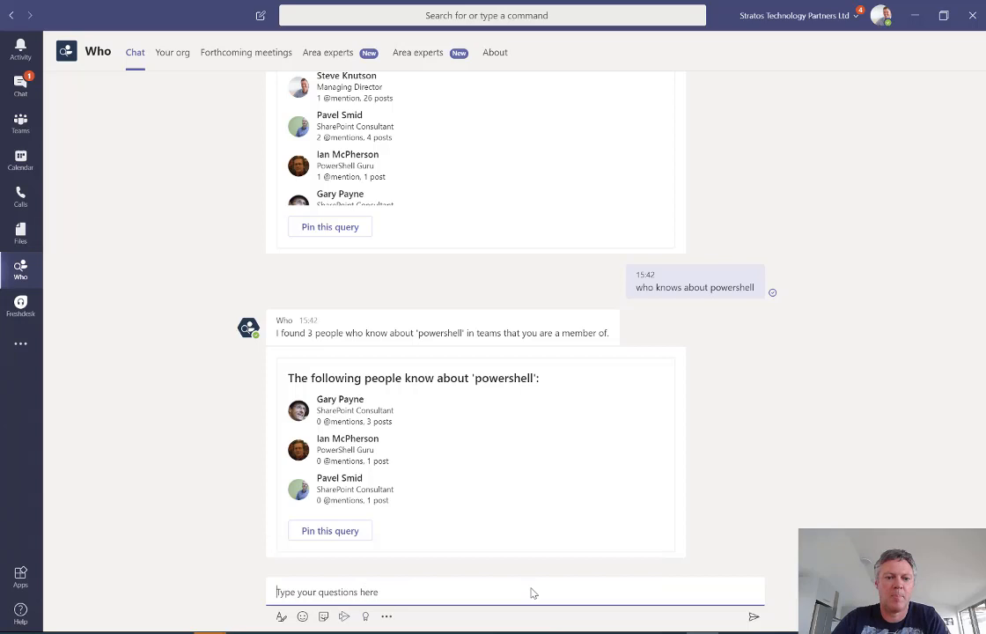
text(who have I messaged about crm)
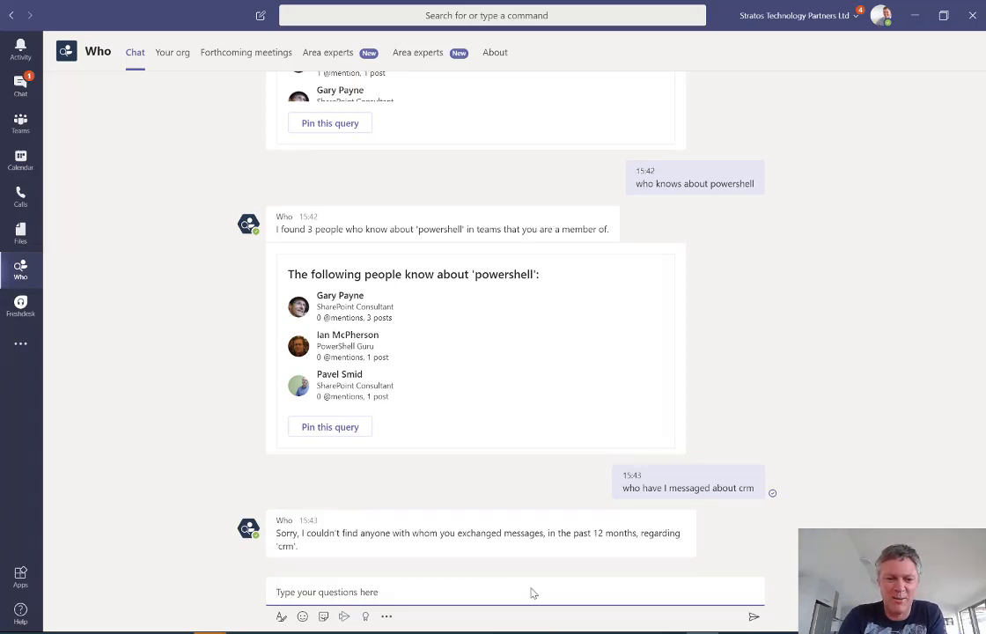
text(who have I messaged about)
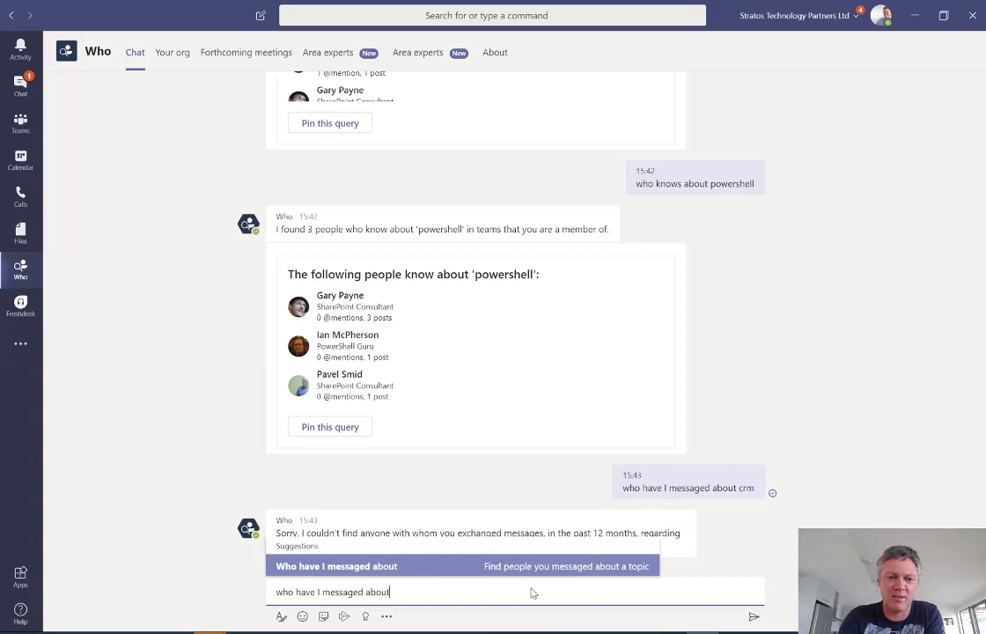
text(sharep)
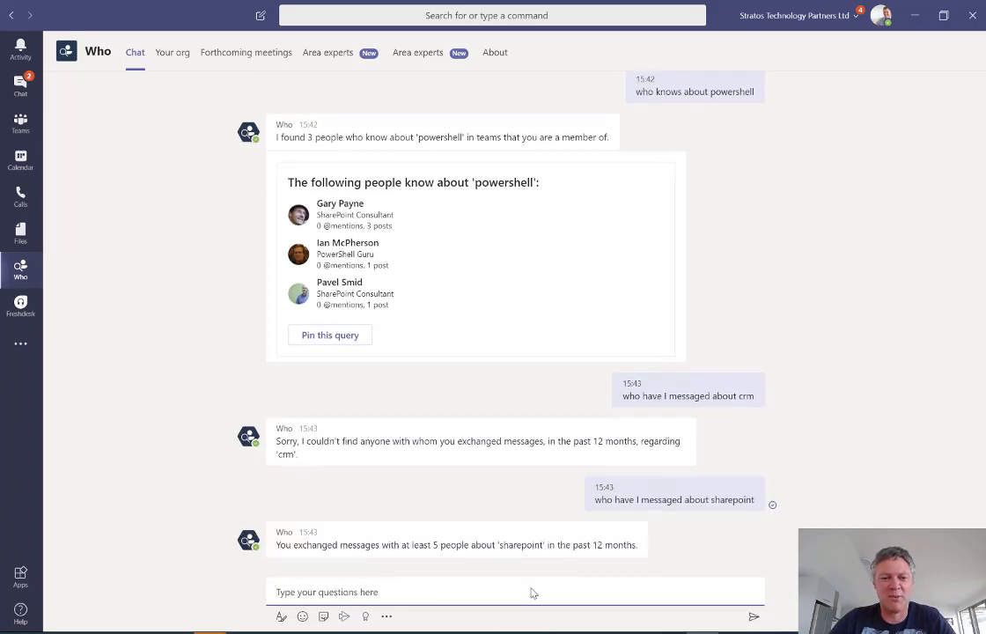
scroll(down, 3)
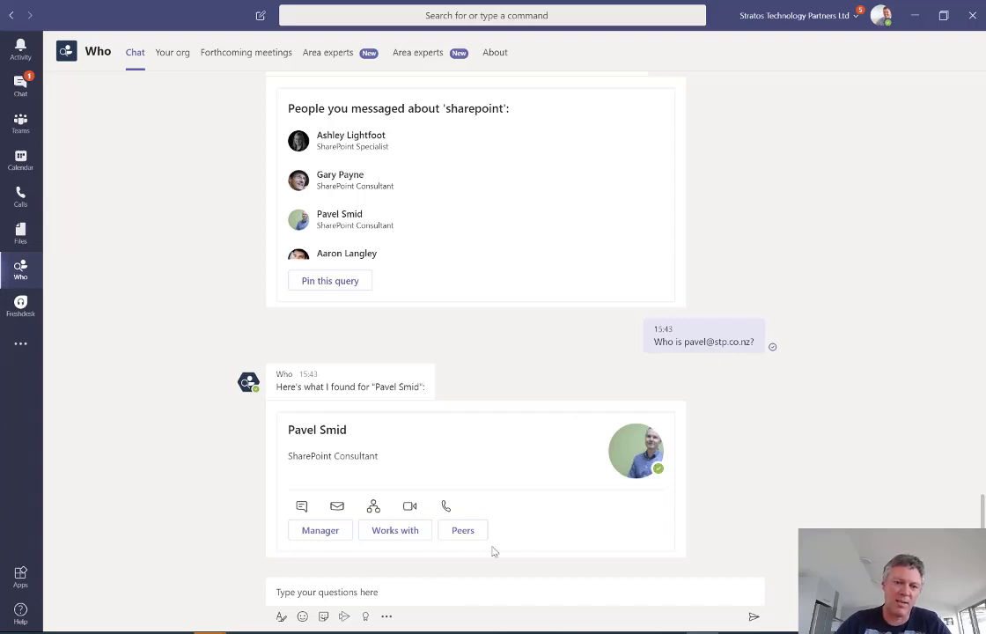
mouse_move(529, 473)
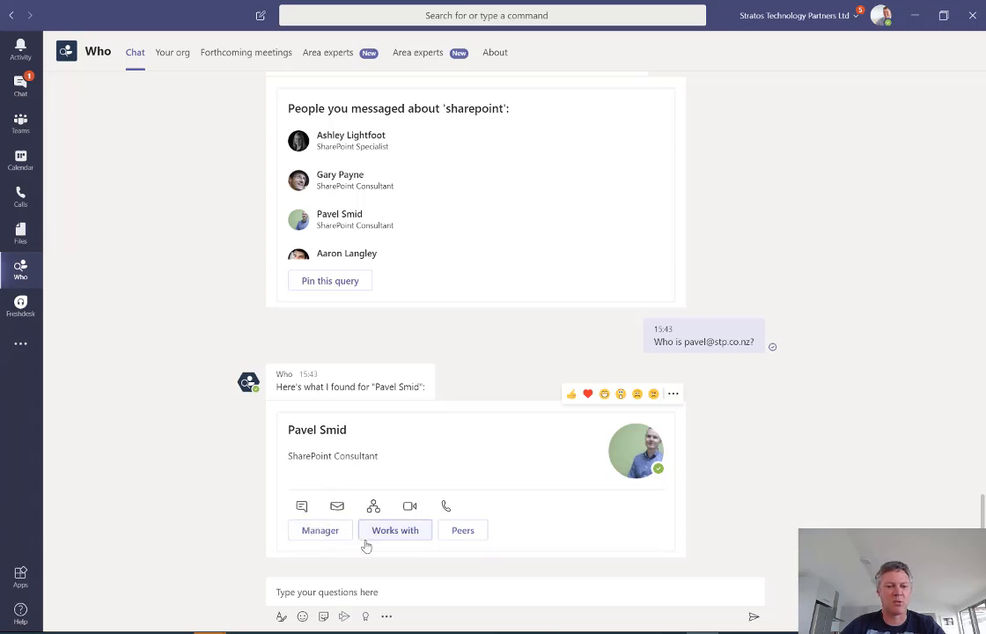
mouse_move(320, 530)
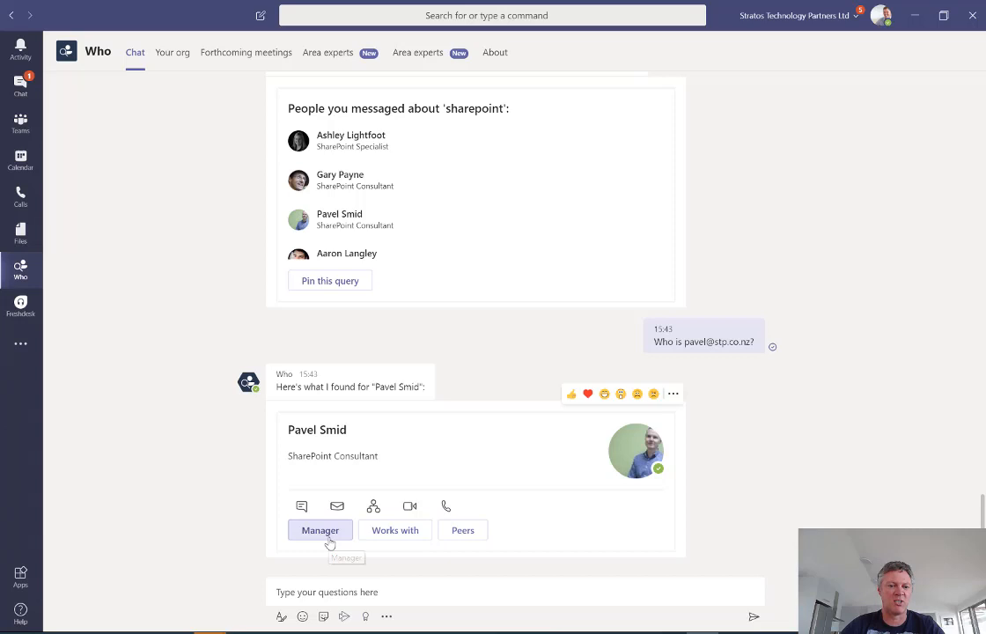
click(320, 529)
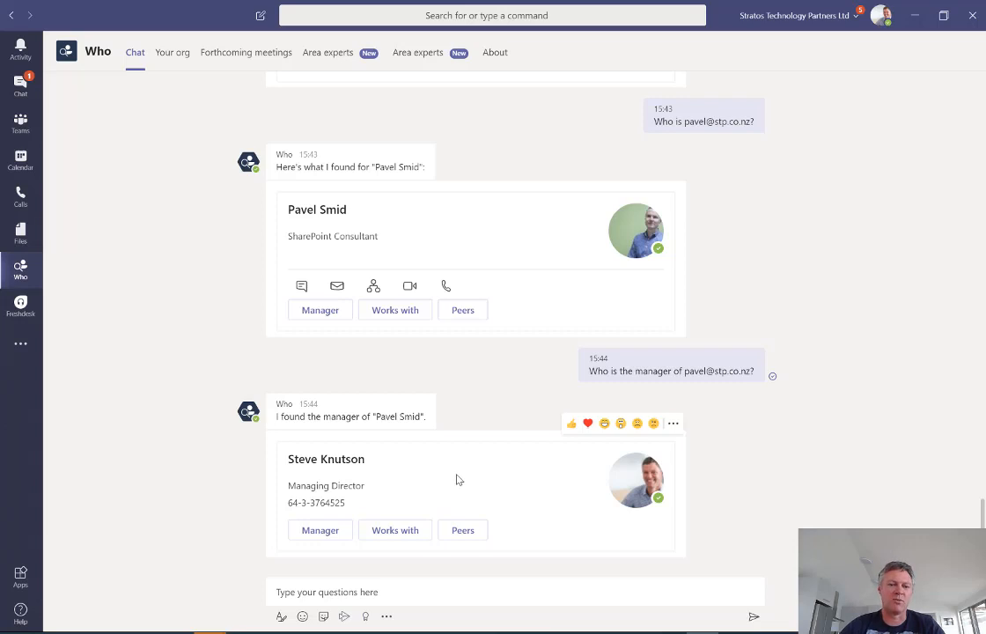
mouse_move(316, 464)
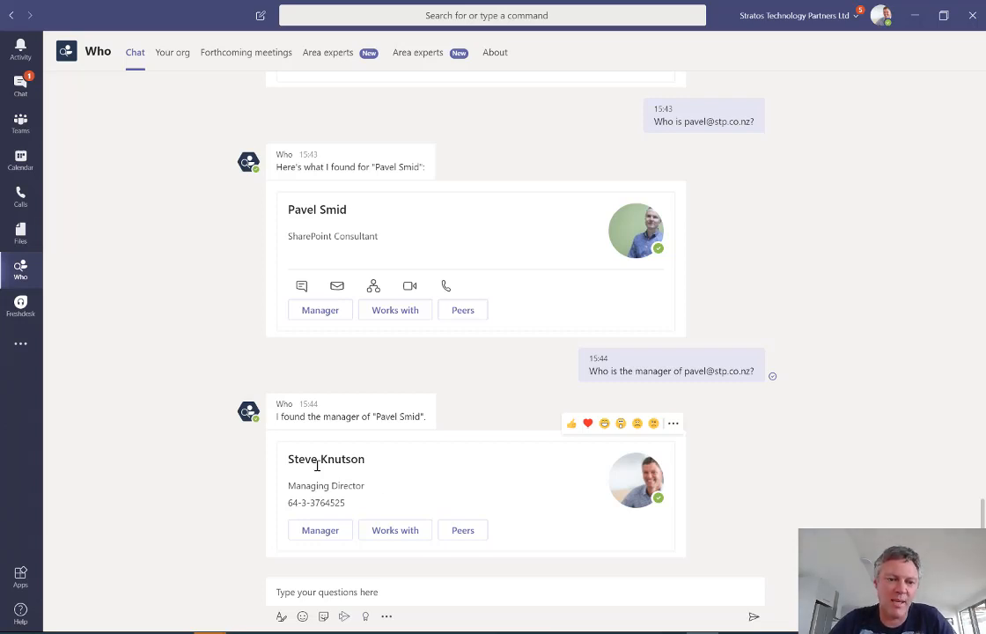
mouse_move(545, 533)
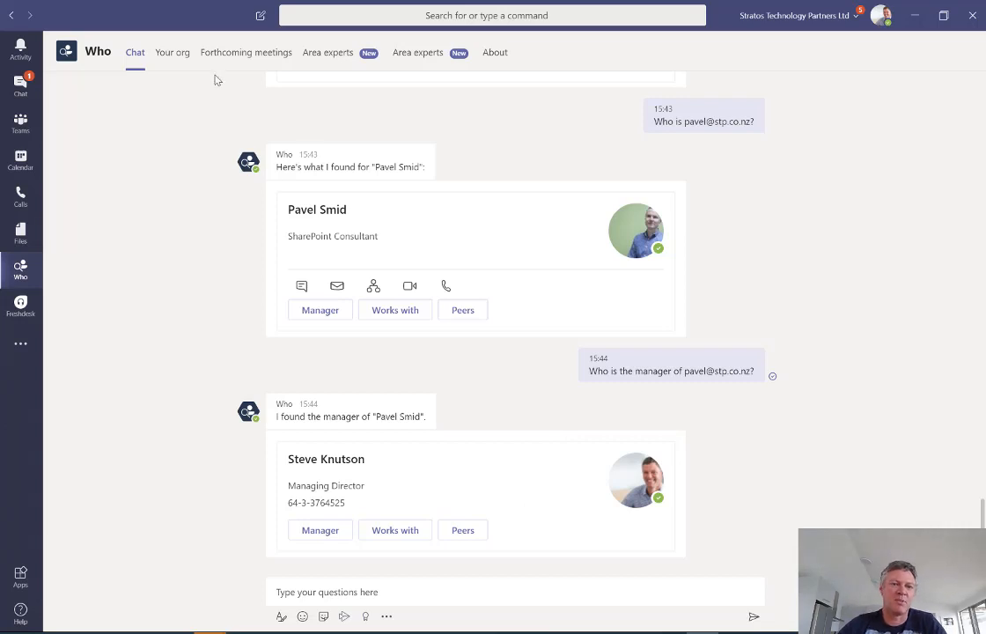
mouse_move(172, 52)
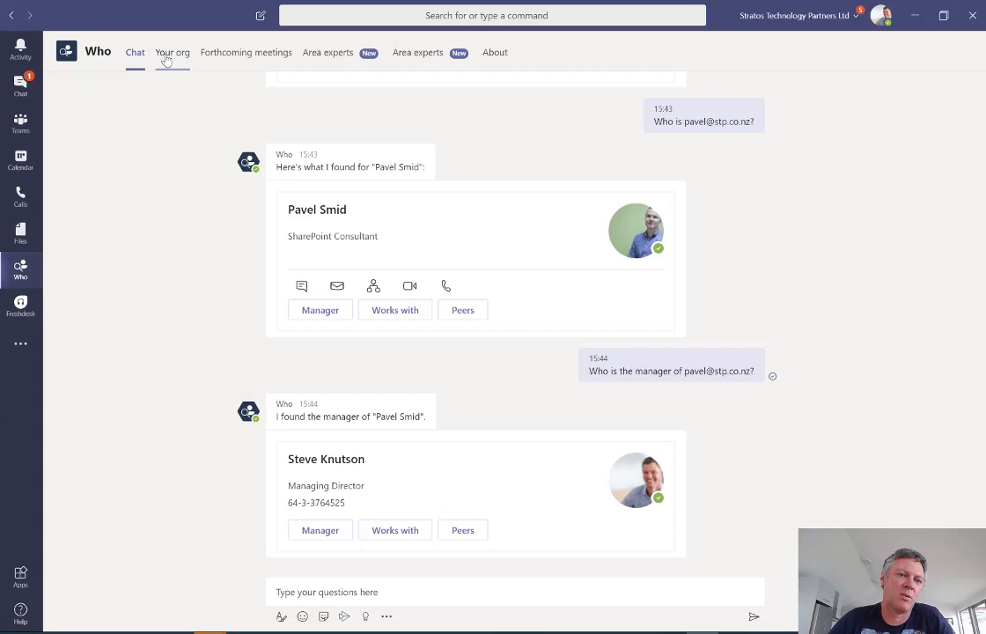
View the Your org chart of Steve Knutson's nine direct reports and dismiss a profile card
click(173, 52)
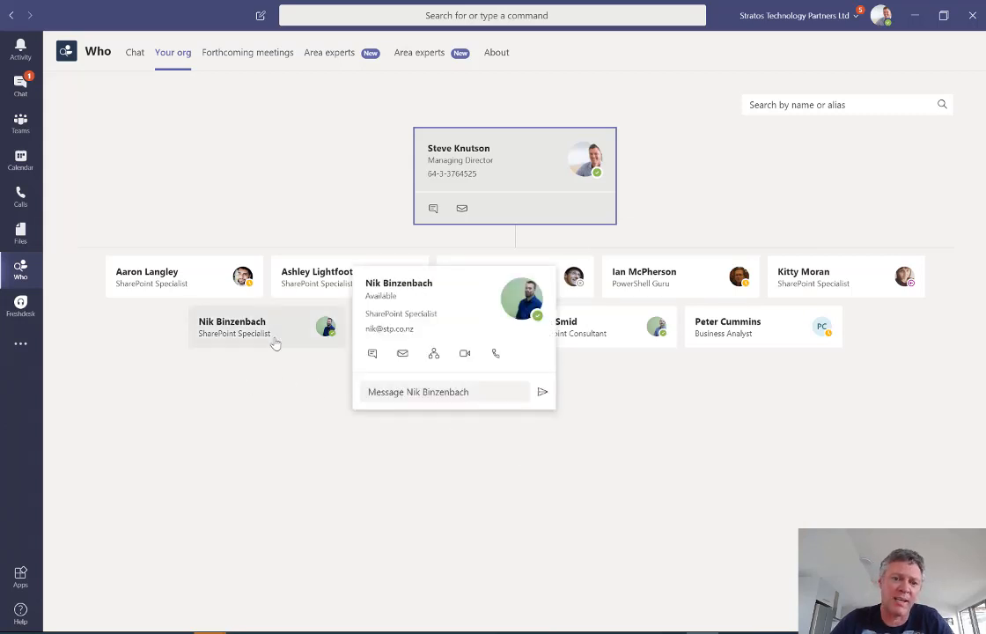
mouse_move(403, 353)
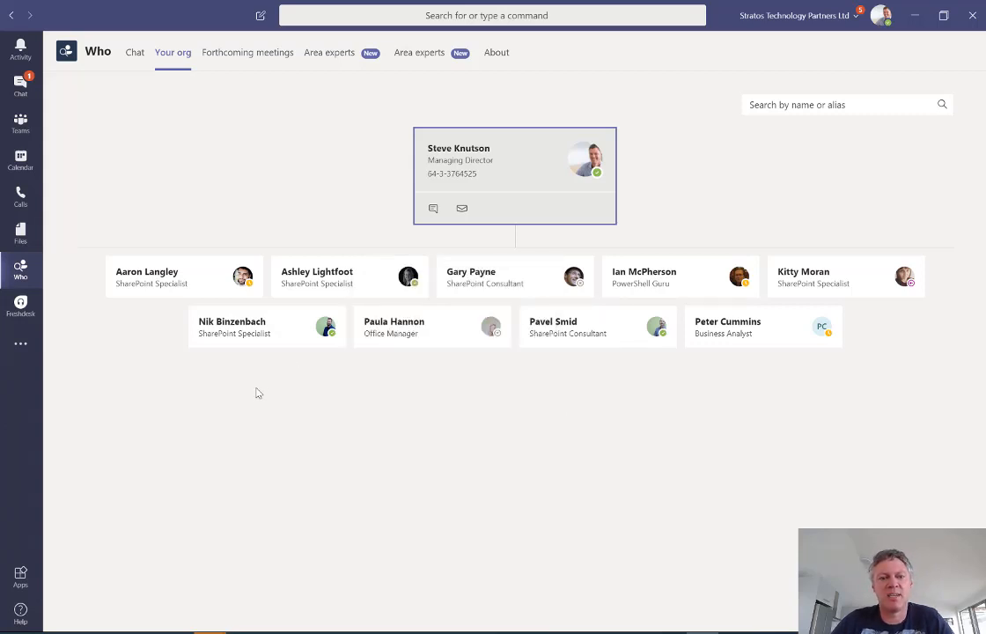
mouse_move(352, 388)
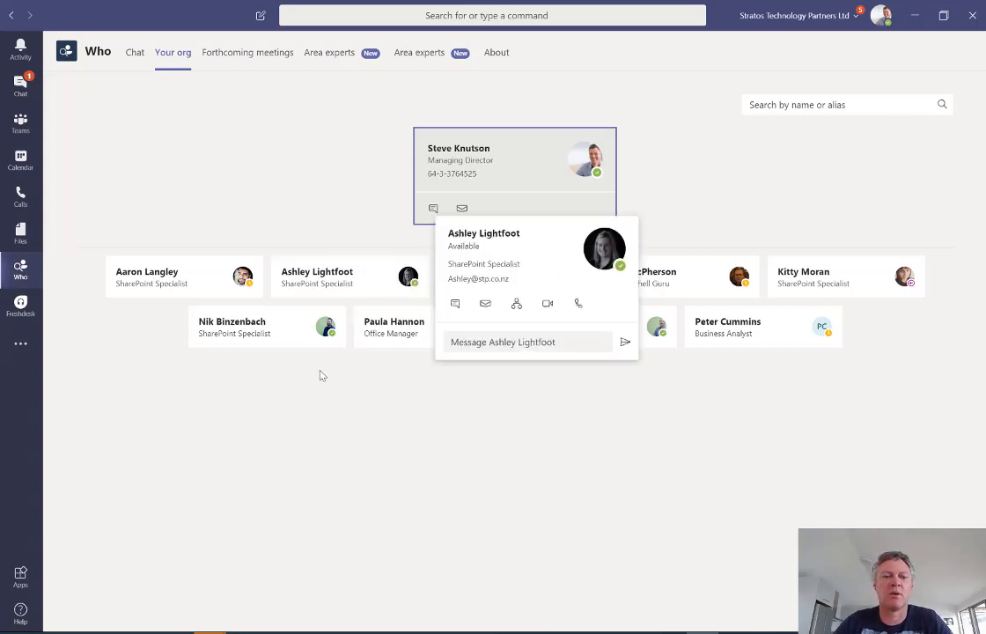
click(321, 376)
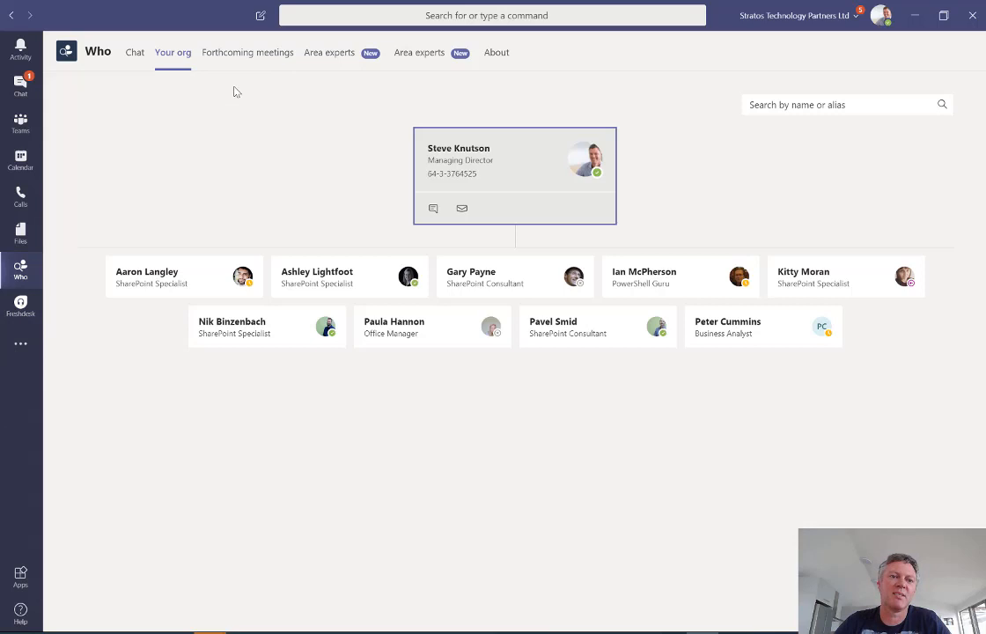
mouse_move(228, 95)
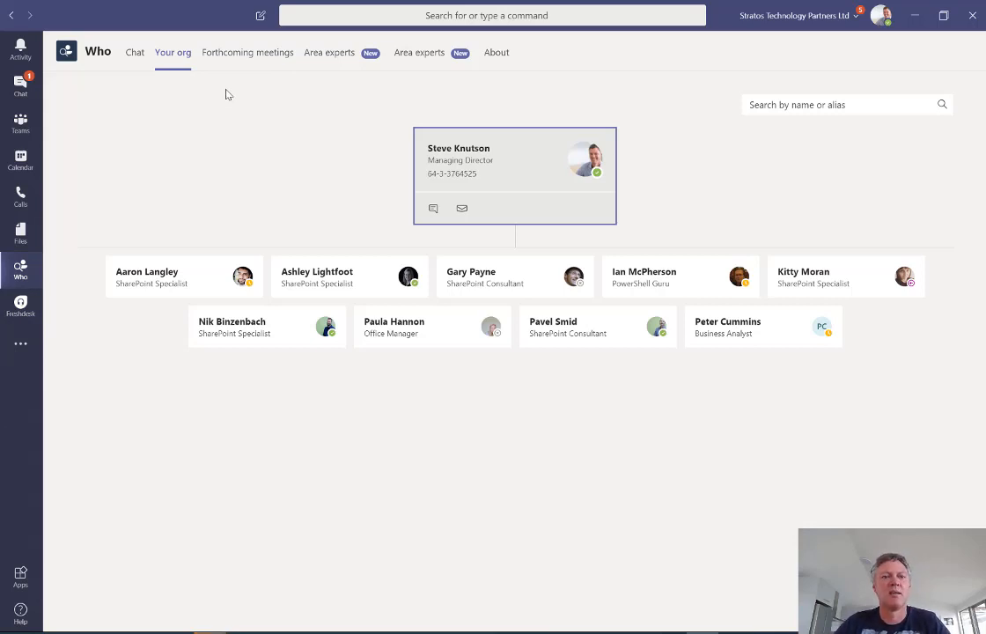
mouse_move(264, 83)
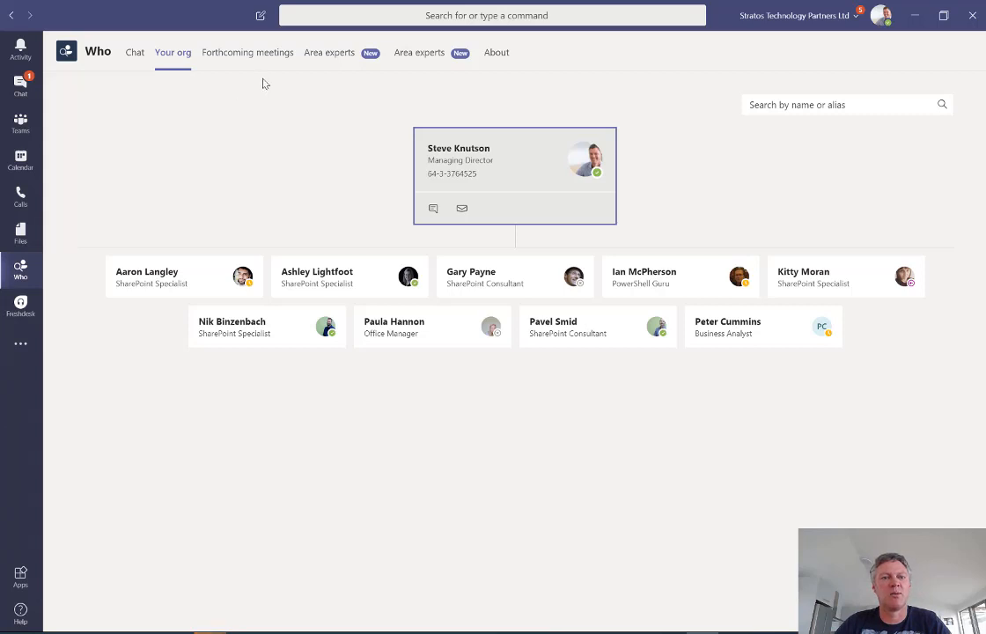
mouse_move(134, 52)
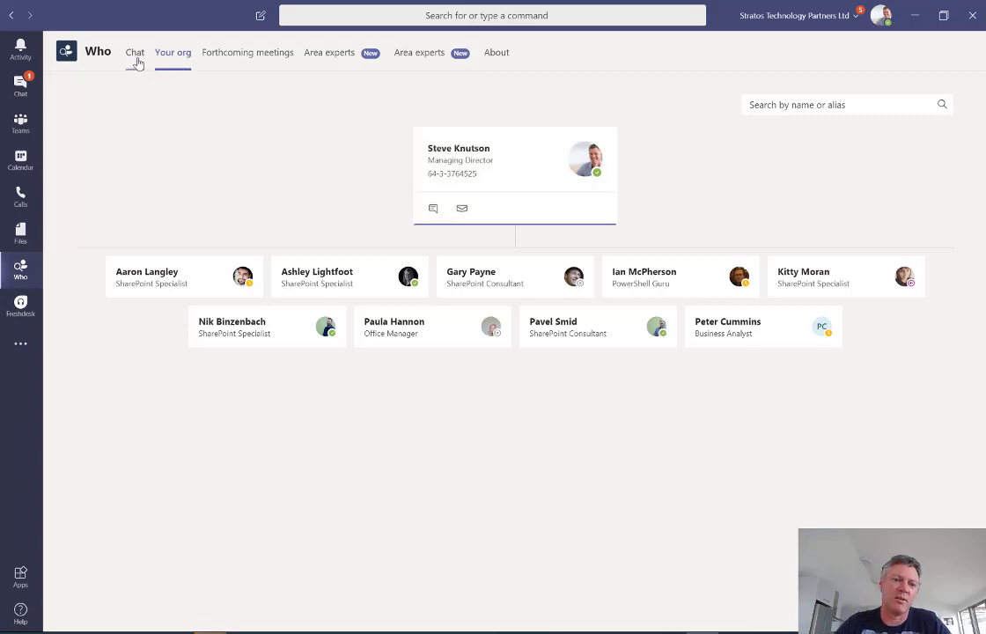
Return to the Who chat after briefly visiting the Area experts tab
click(135, 52)
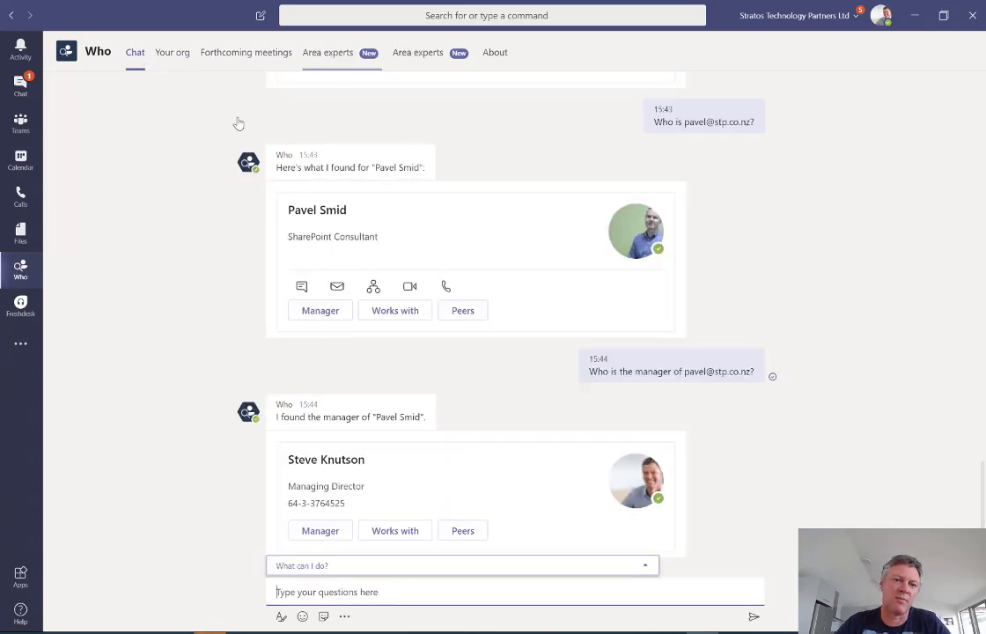
click(418, 52)
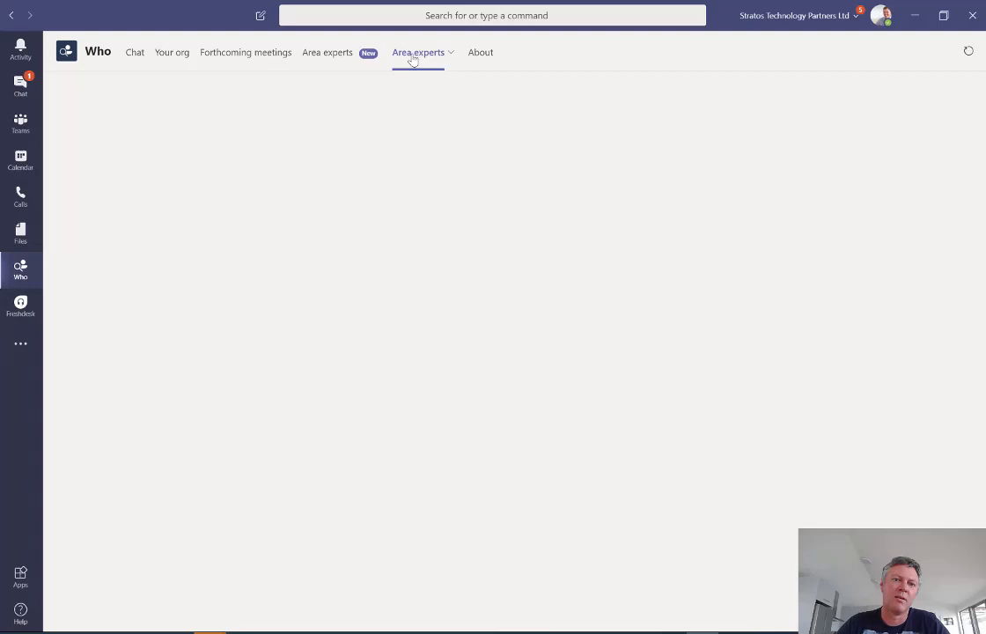
click(418, 52)
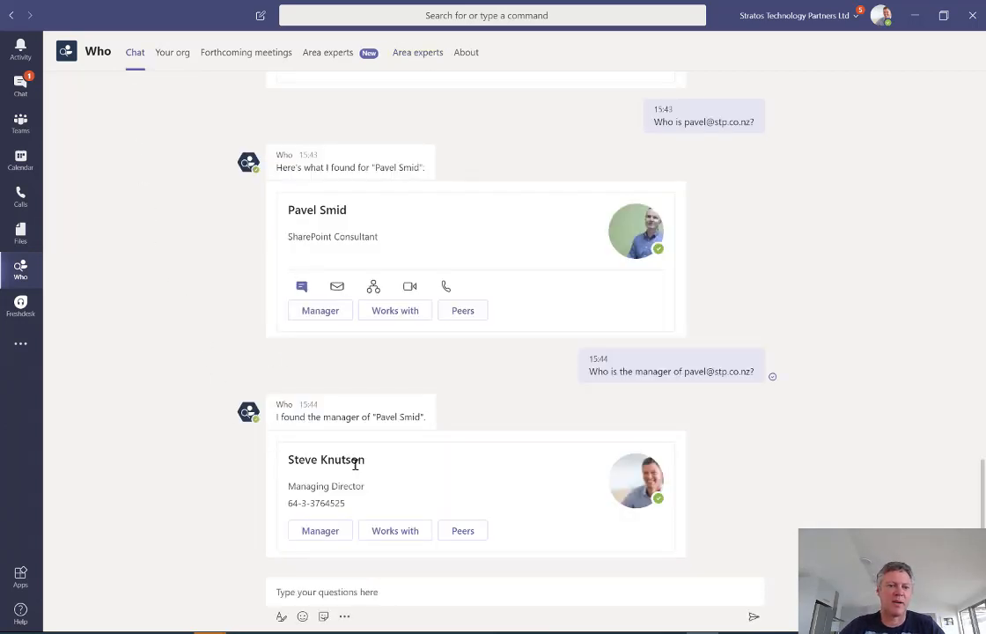
Enter 'who' in the Who chat box to list suggested query types
text(who)
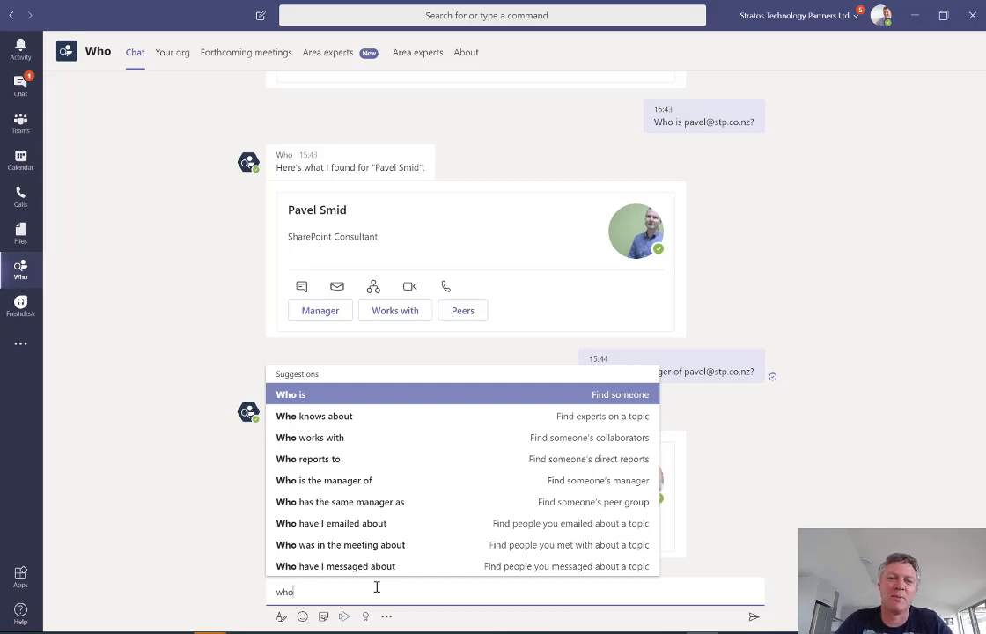
mouse_move(735, 559)
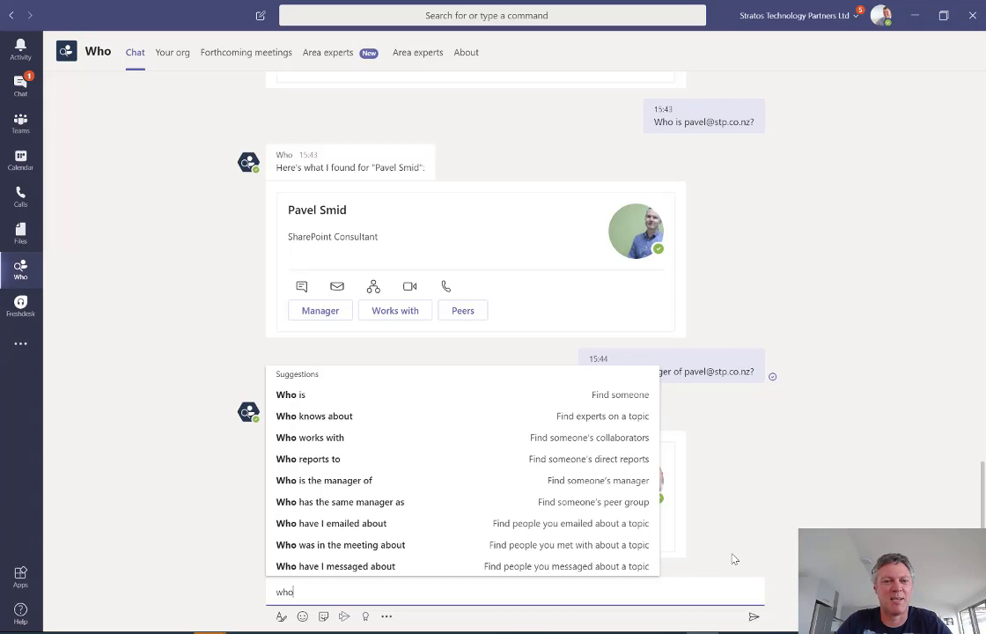